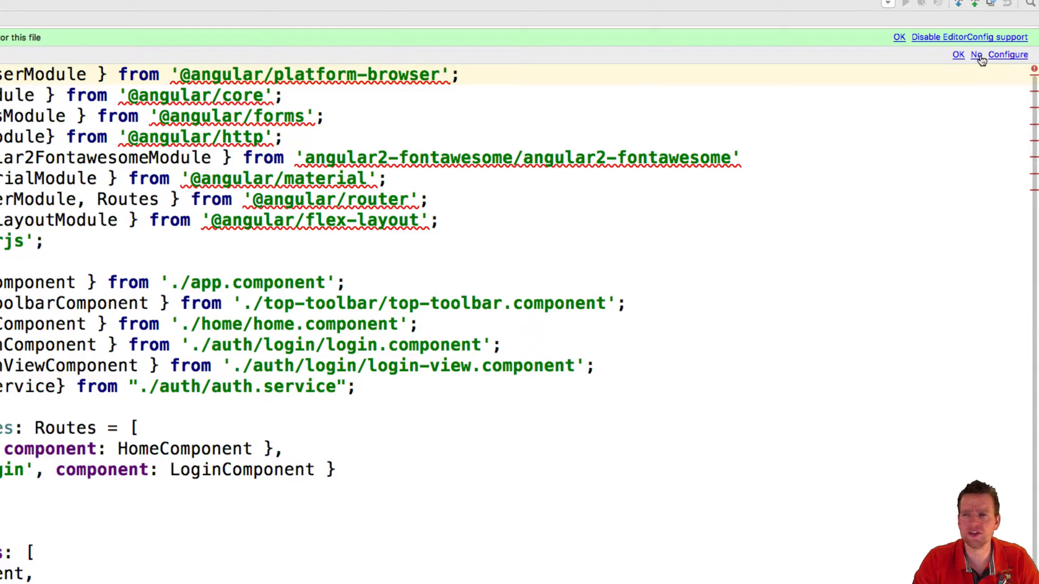
- Dismiss the EditorConfig and code style notification bars above the editor
{"action": "left_click", "coordinate": [959, 54]}
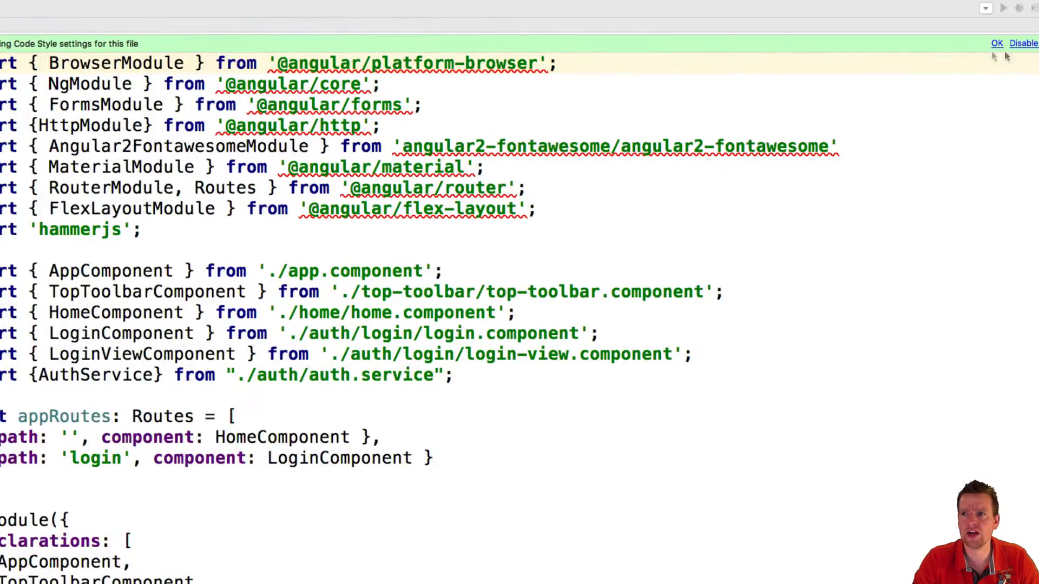
{"action": "left_click", "coordinate": [997, 43]}
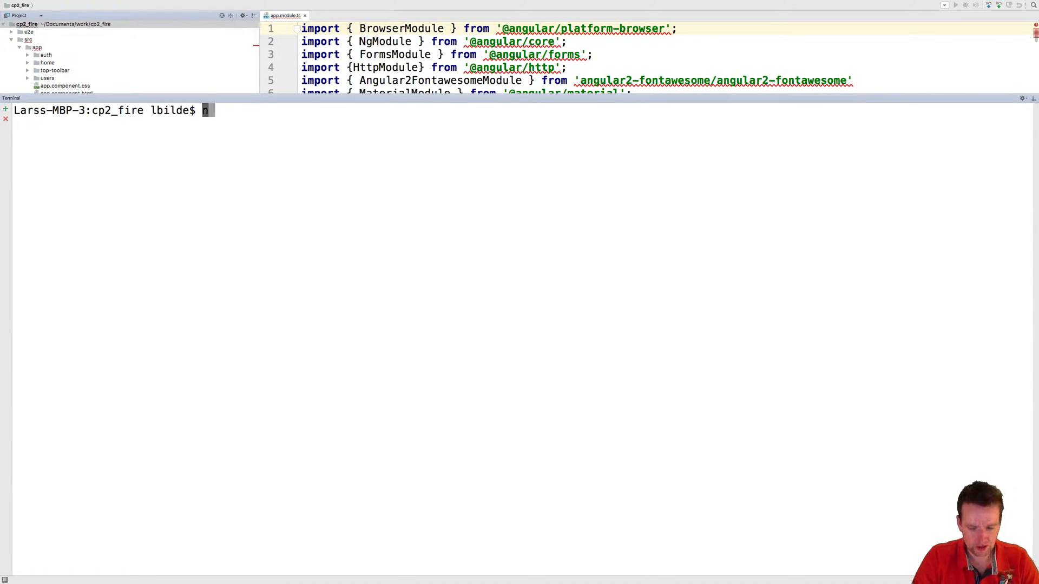
- Run npm install in the terminal to install the project's packages
{"action": "type", "text": "npm install"}
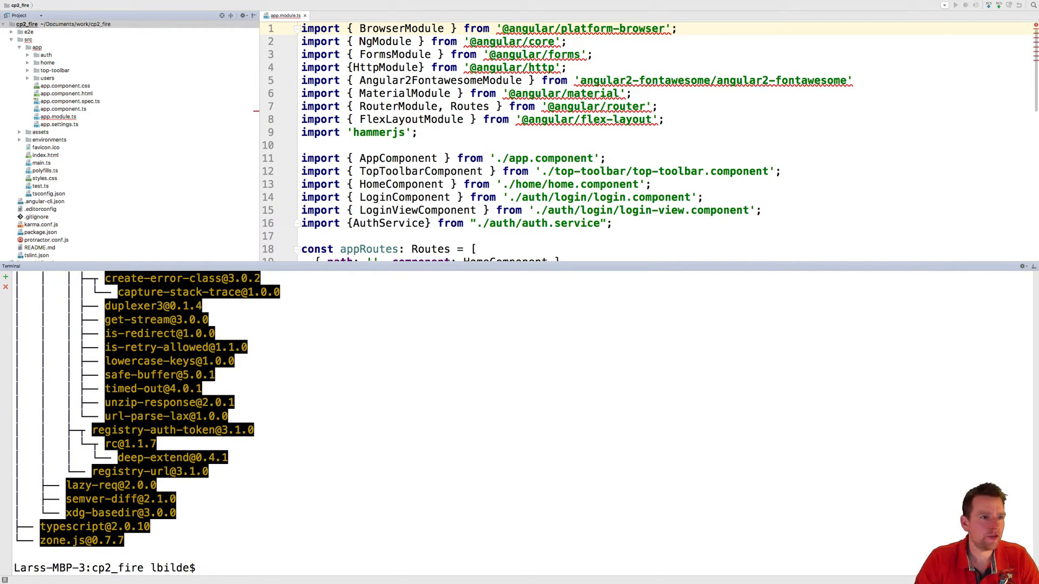
- Refresh the cp2_fire tree so node_modules appears as a library root and browse its packages
{"action": "left_click", "coordinate": [6, 24]}
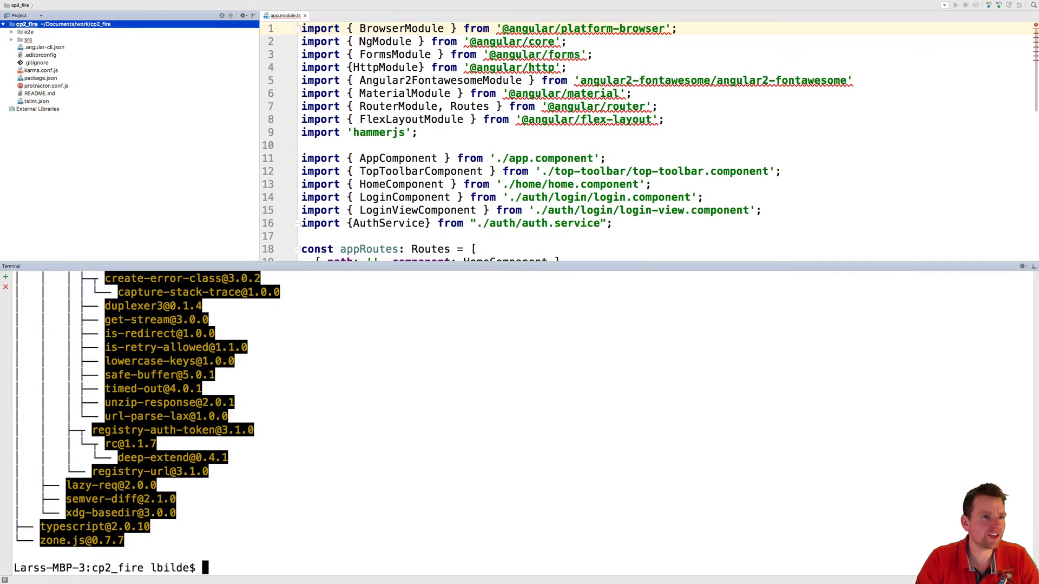
{"action": "left_click", "coordinate": [4, 24]}
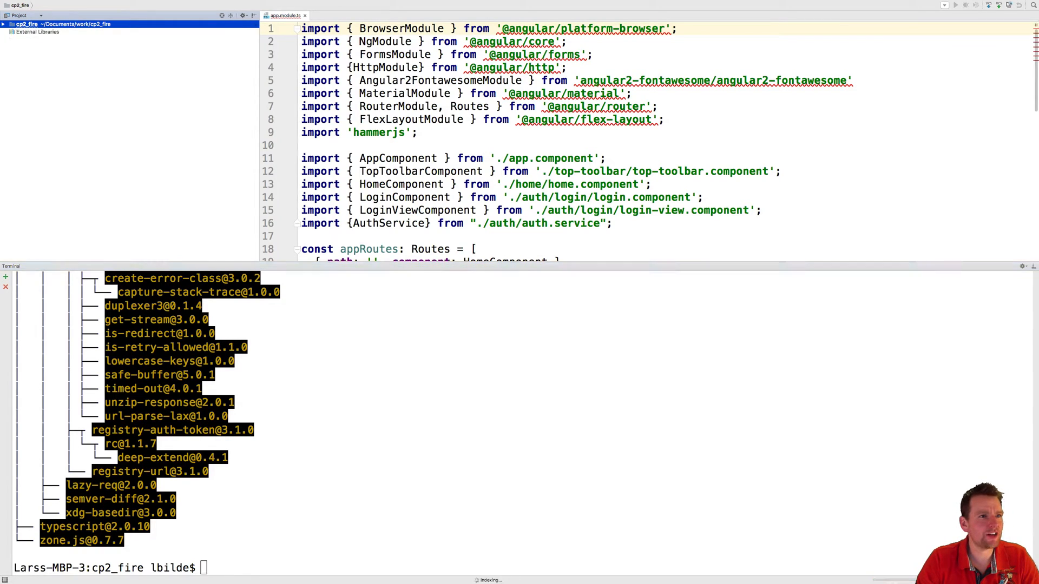
{"action": "left_click", "coordinate": [5, 24]}
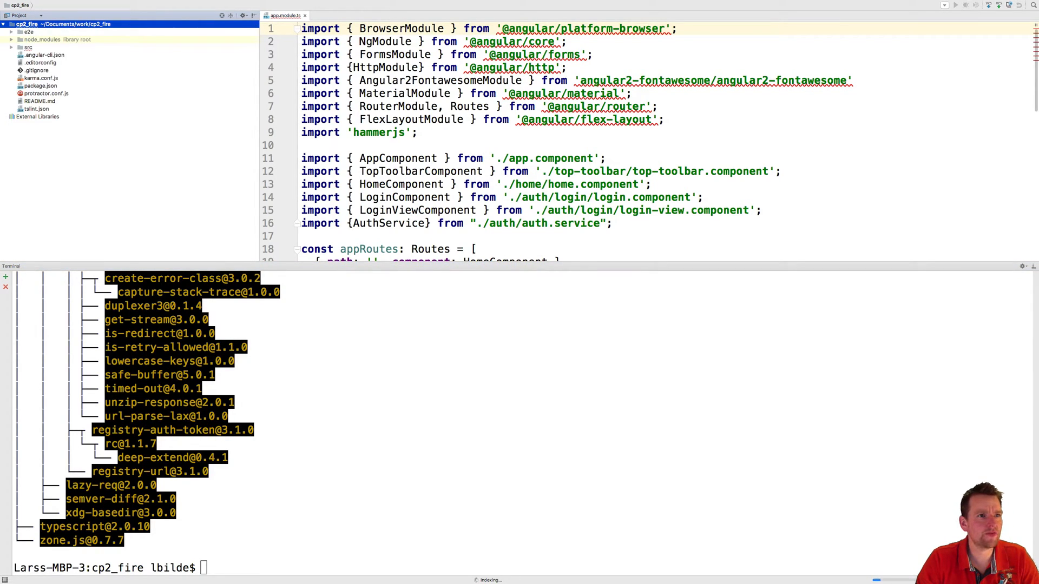
{"action": "left_click", "coordinate": [12, 39]}
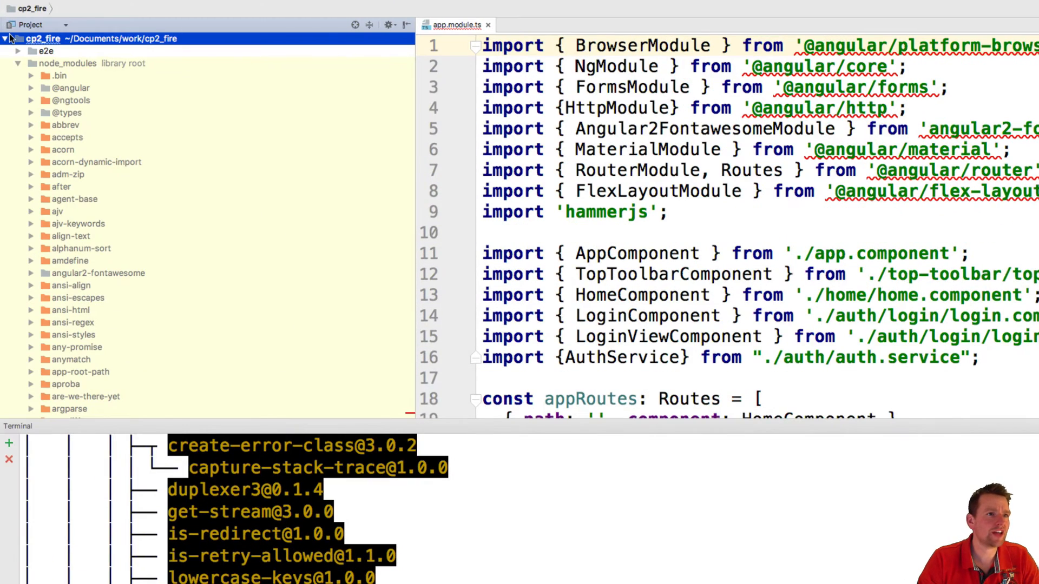
{"action": "left_click", "coordinate": [20, 63]}
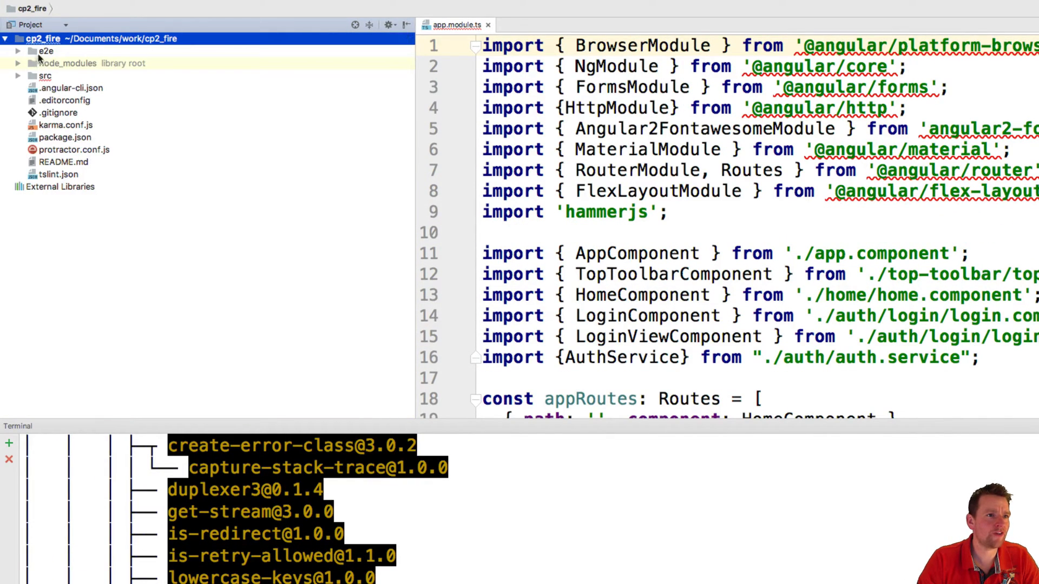
{"action": "left_click", "coordinate": [19, 63]}
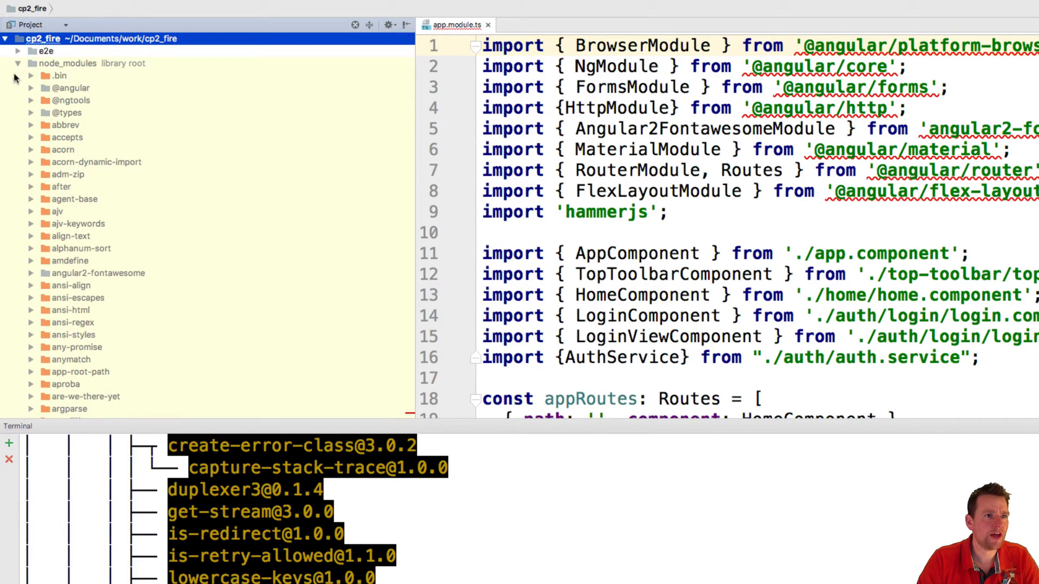
- Expand src > app in the tree and return to editing app.module.ts
{"action": "left_click", "coordinate": [21, 63]}
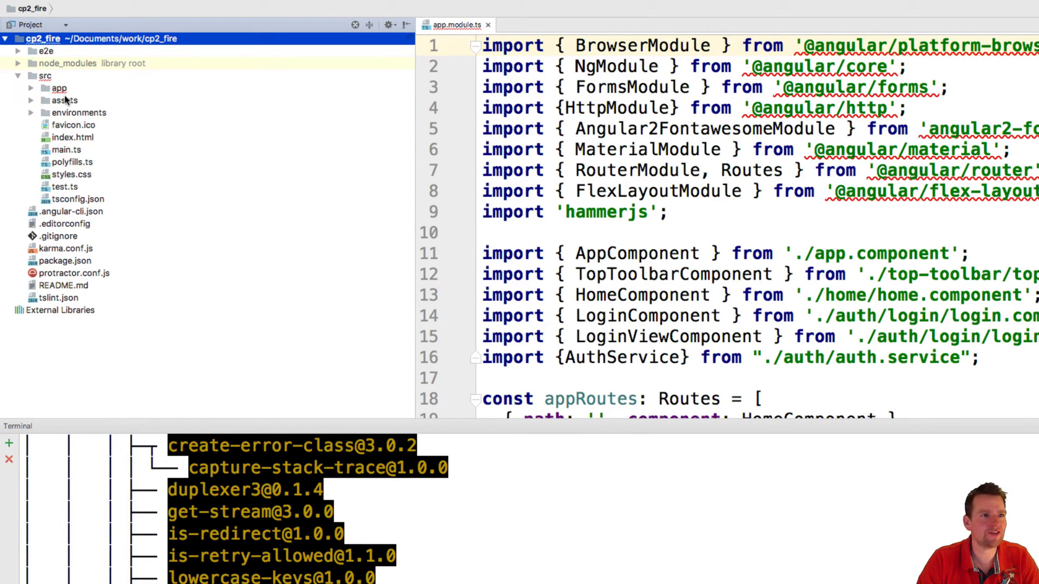
{"action": "left_click", "coordinate": [61, 87]}
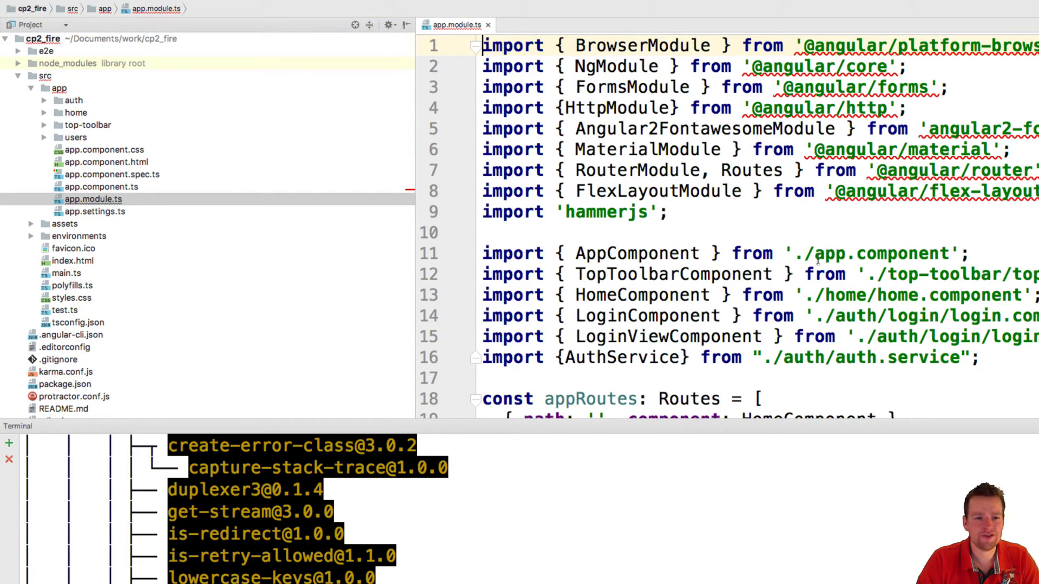
{"action": "left_click", "coordinate": [487, 231]}
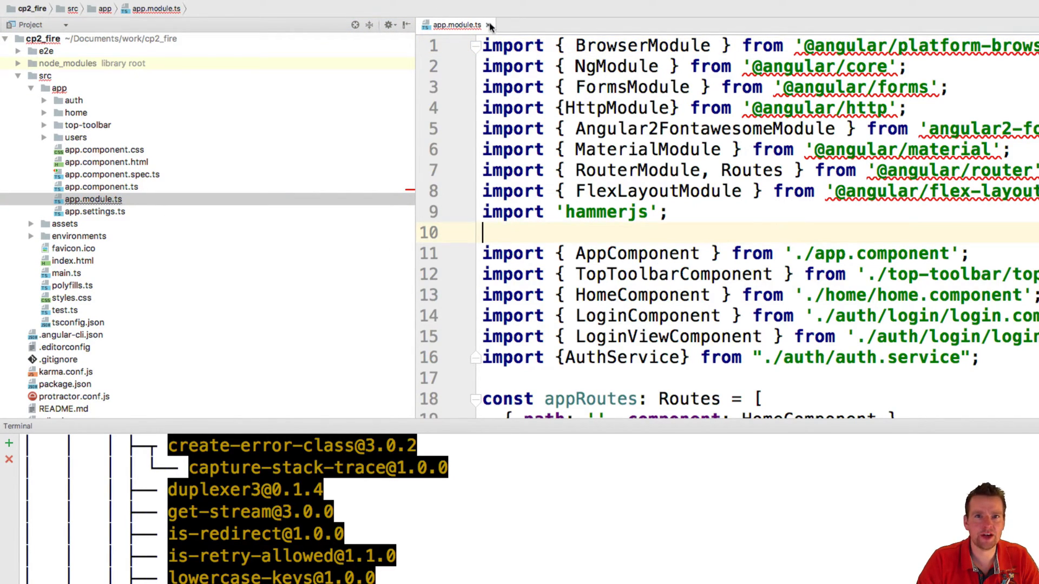